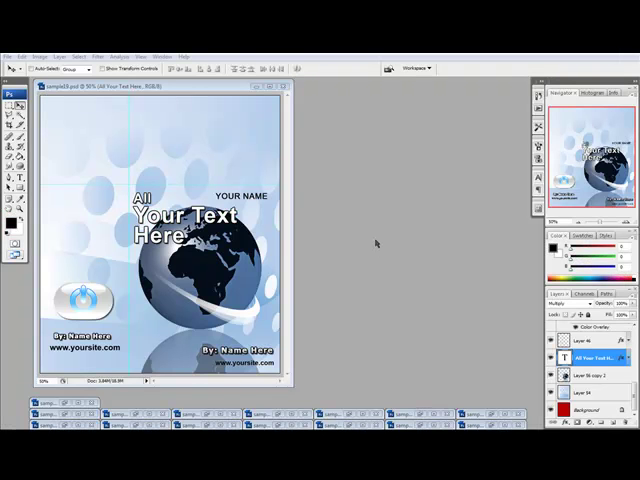
mouse_move(368, 250)
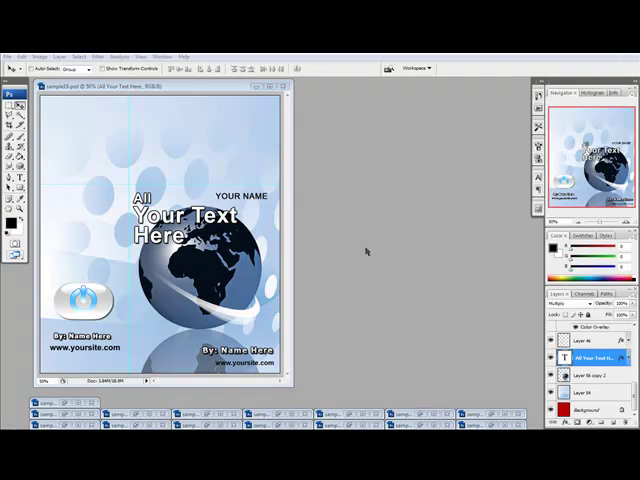
mouse_move(362, 252)
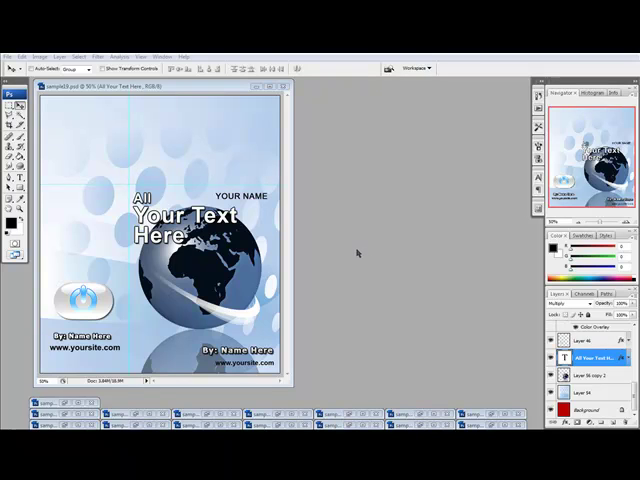
mouse_move(292, 224)
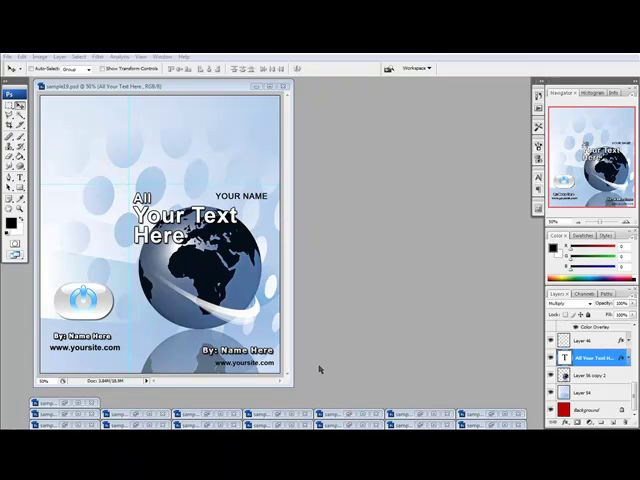
mouse_move(324, 354)
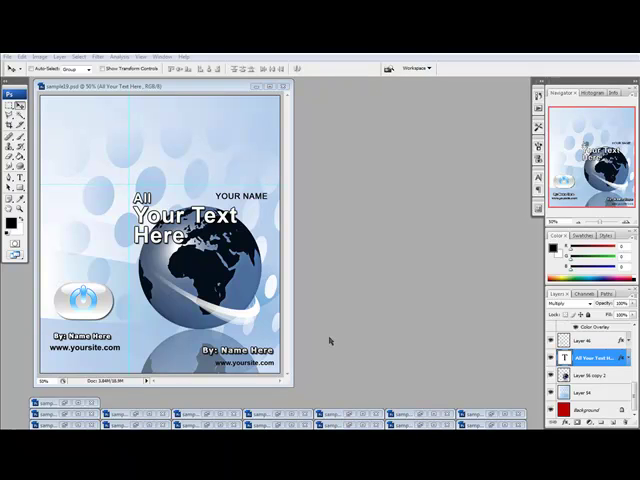
mouse_move(84, 144)
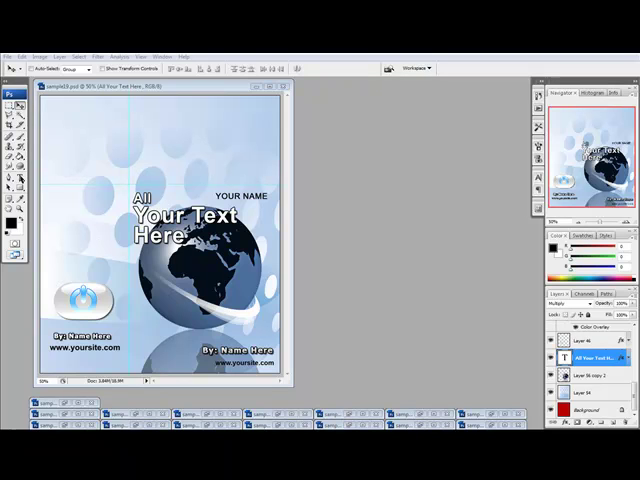
- Retype the title as "All Your own Title Goes Here" and the name layer as "My Name"
click(8, 80)
text(own)
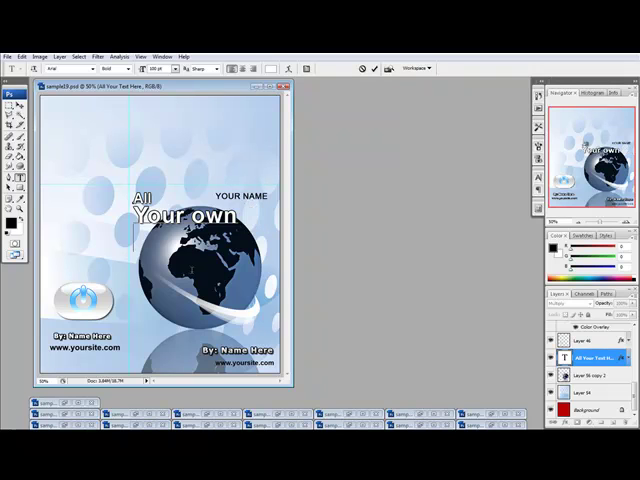
text(Title Goes)
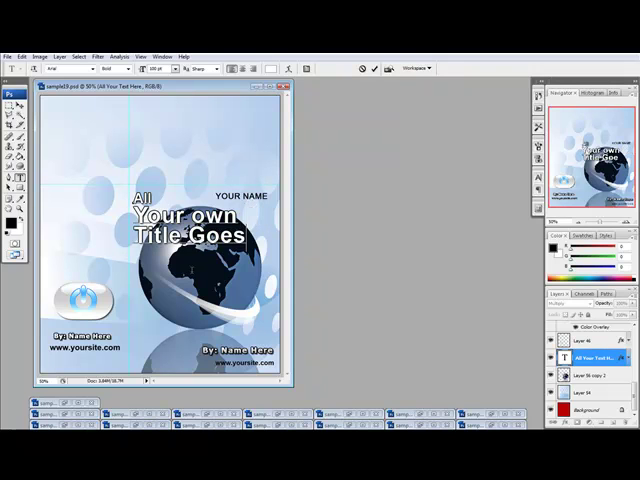
text(Here)
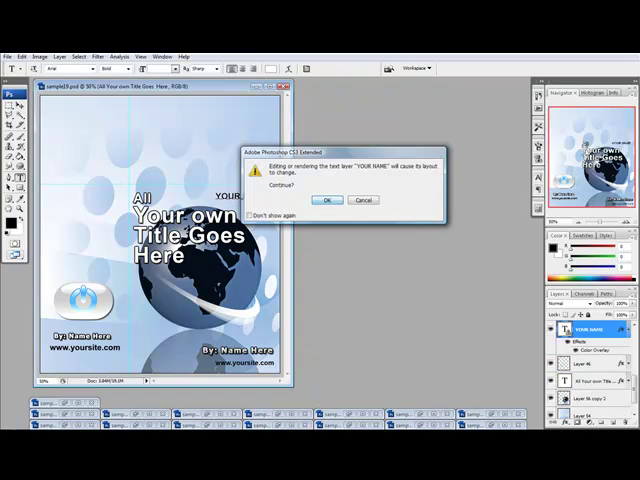
click(326, 200)
text(My Name)
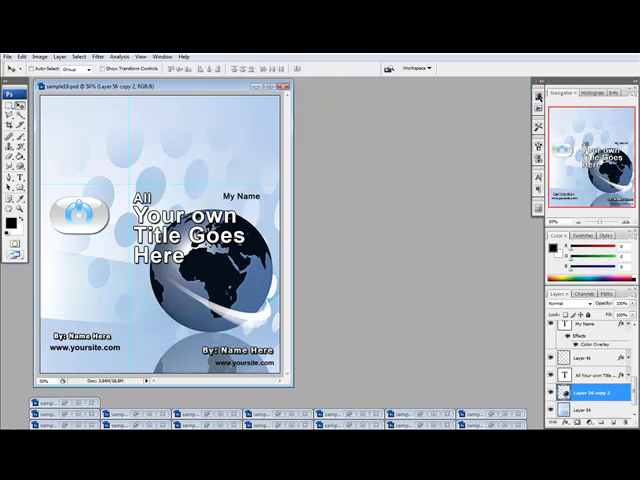
- Run Step 1 of the Software Box - Open Top action and dismiss its instruction message
click(456, 96)
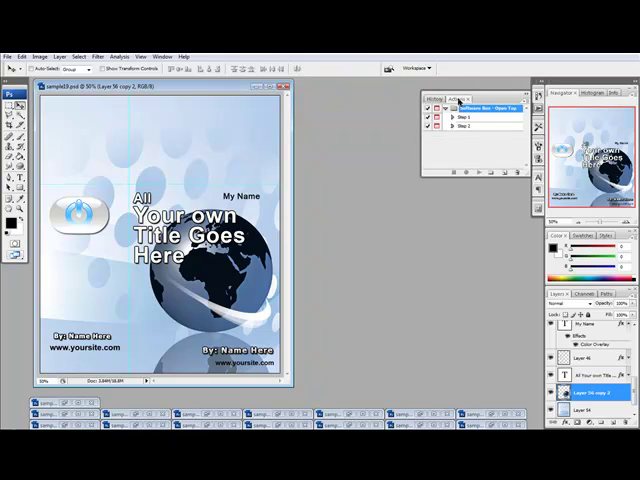
click(470, 116)
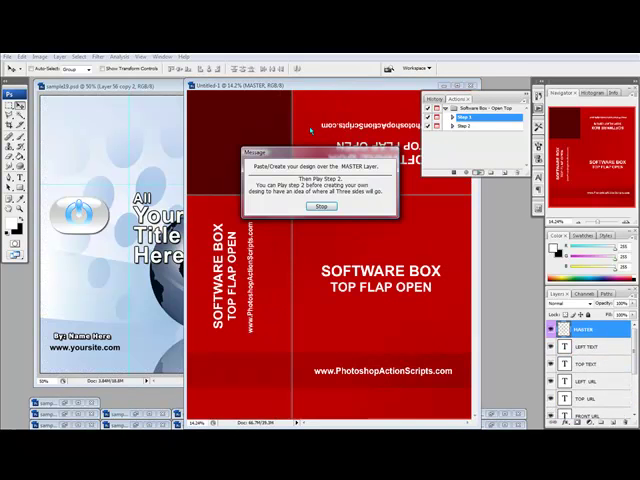
click(320, 208)
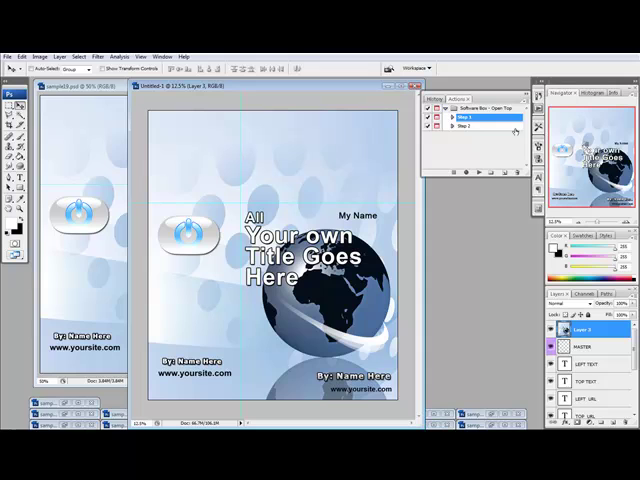
- Run Step 2 of the action, continuing through its prompts to render the open-top 3D box
click(470, 126)
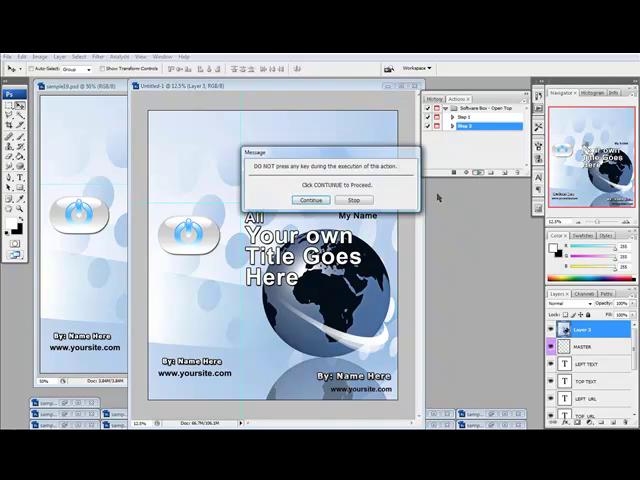
click(310, 200)
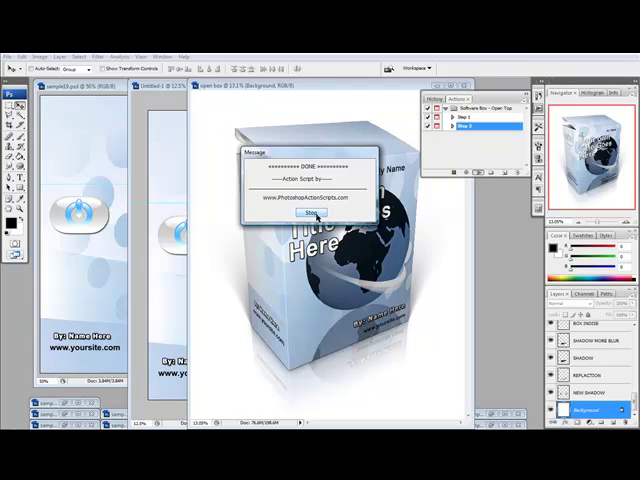
click(308, 212)
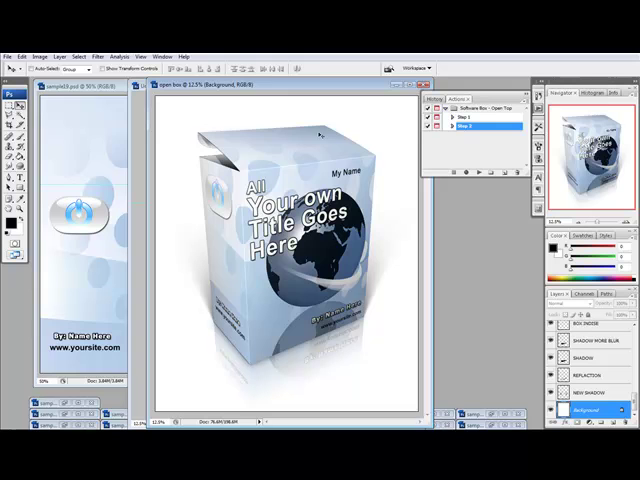
mouse_move(316, 296)
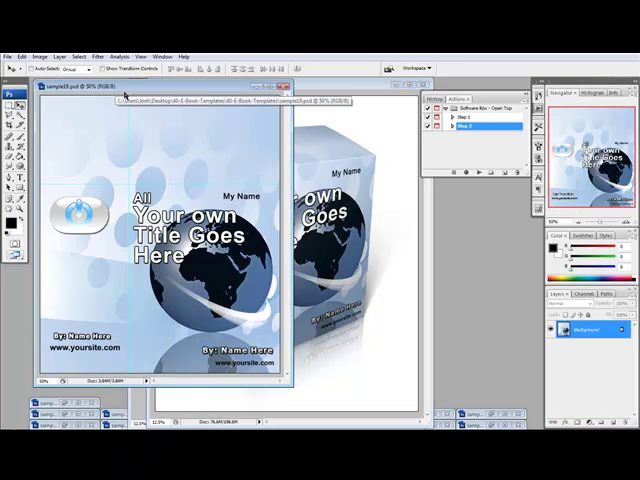
mouse_move(208, 144)
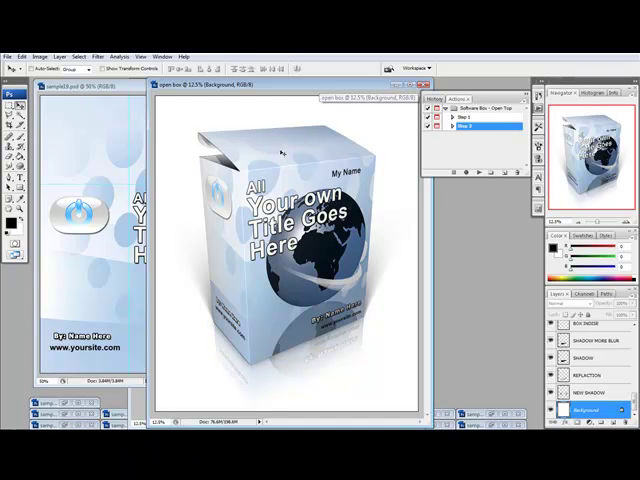
mouse_move(232, 266)
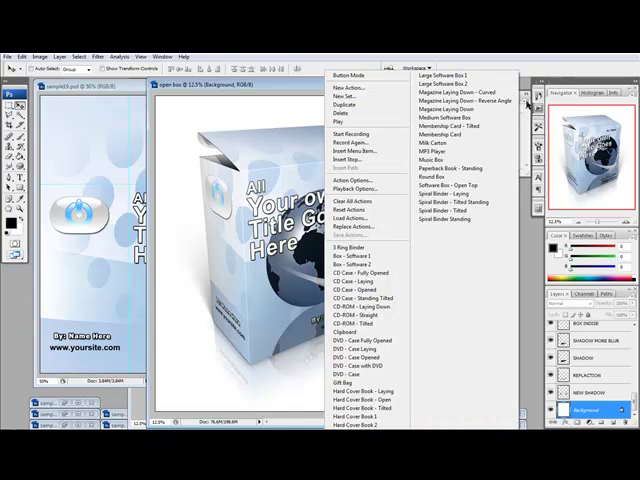
mouse_move(460, 200)
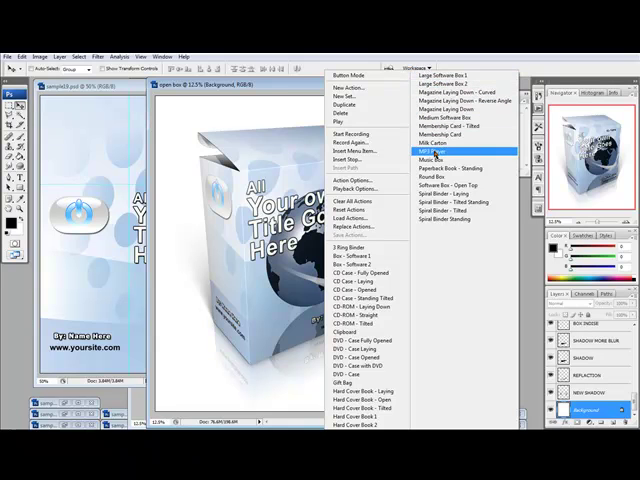
mouse_move(456, 192)
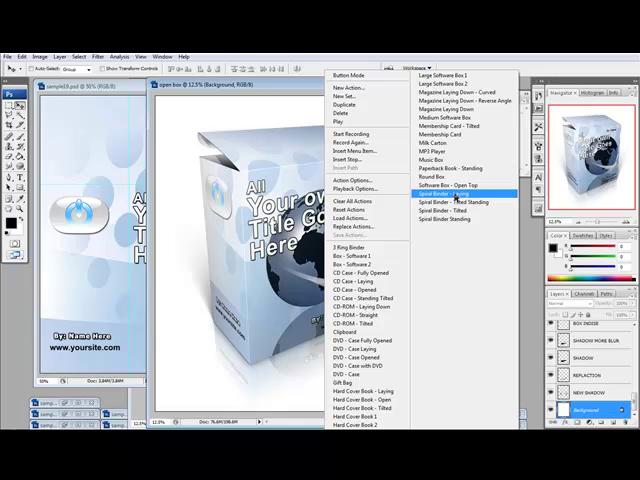
mouse_move(460, 192)
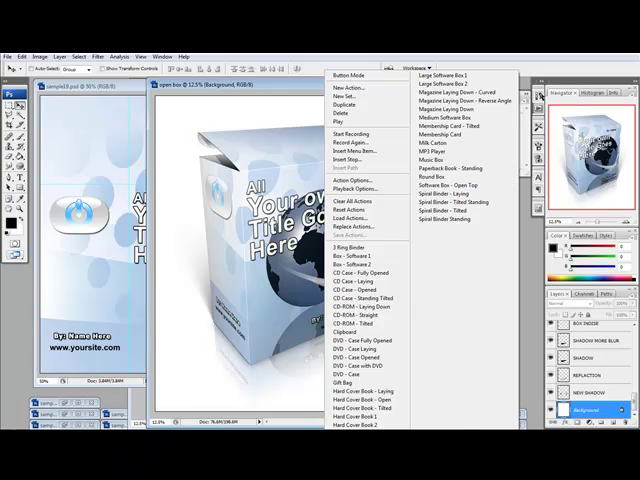